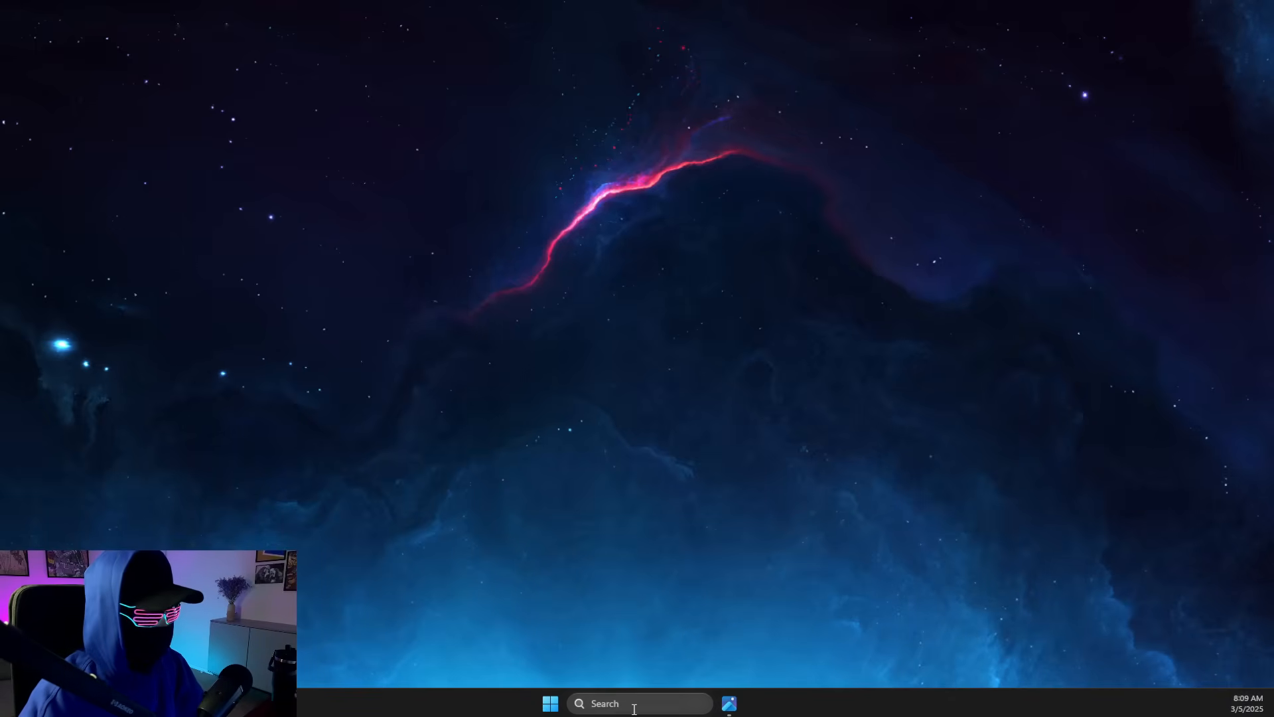
# - Launch Command Prompt as administrator from a 'command Prompt' taskbar search
pyautogui.write('command Prompt')
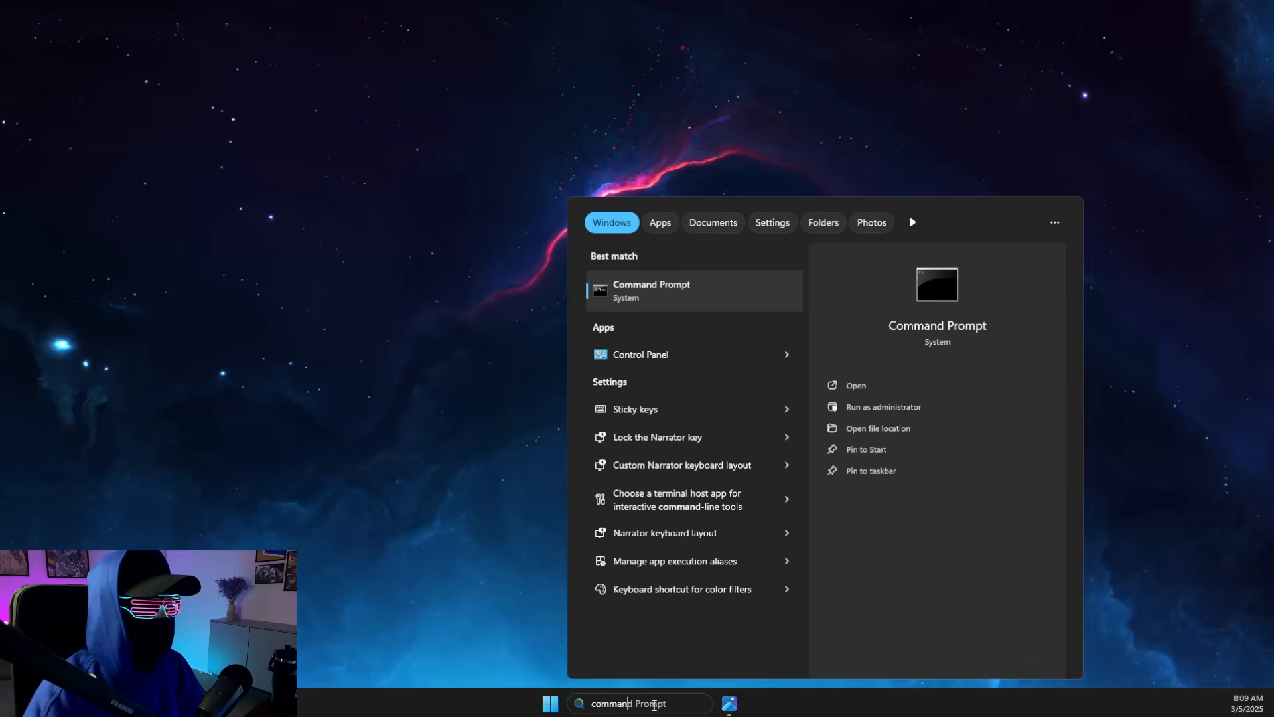
pyautogui.click(884, 407)
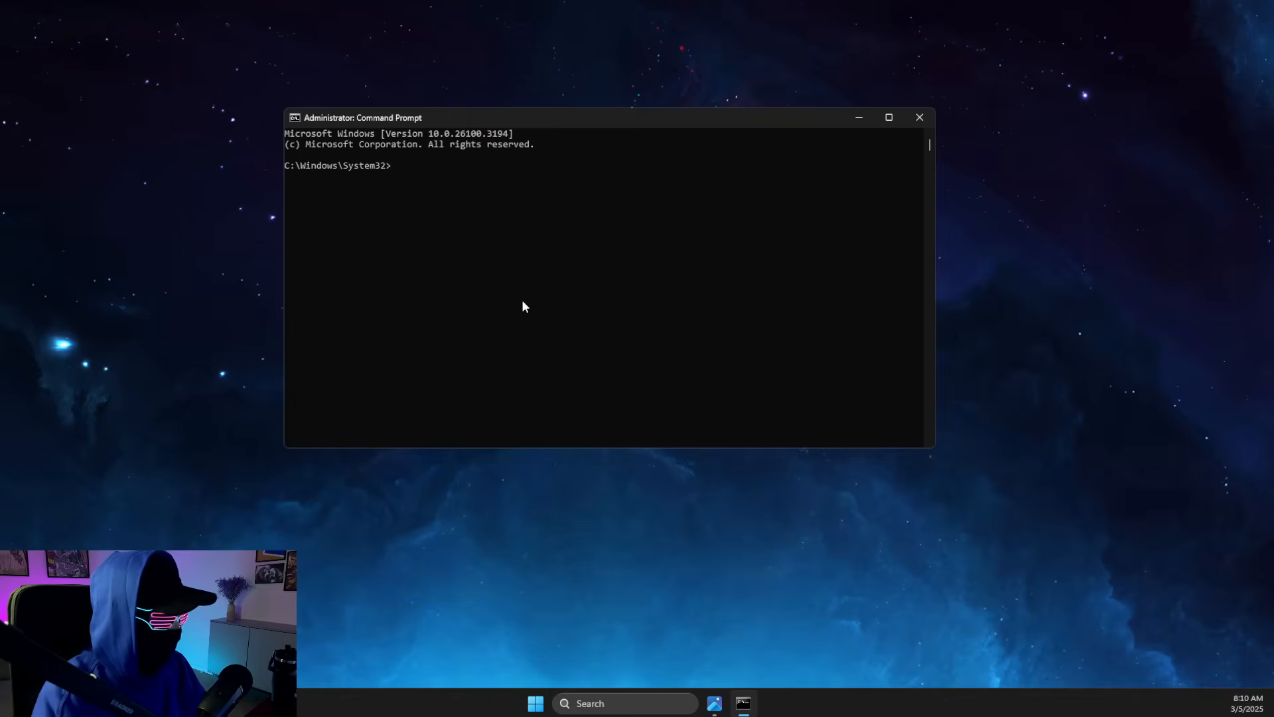
# - Run ipconfig /release to drop the current IP address
pyautogui.write('ipconfi')
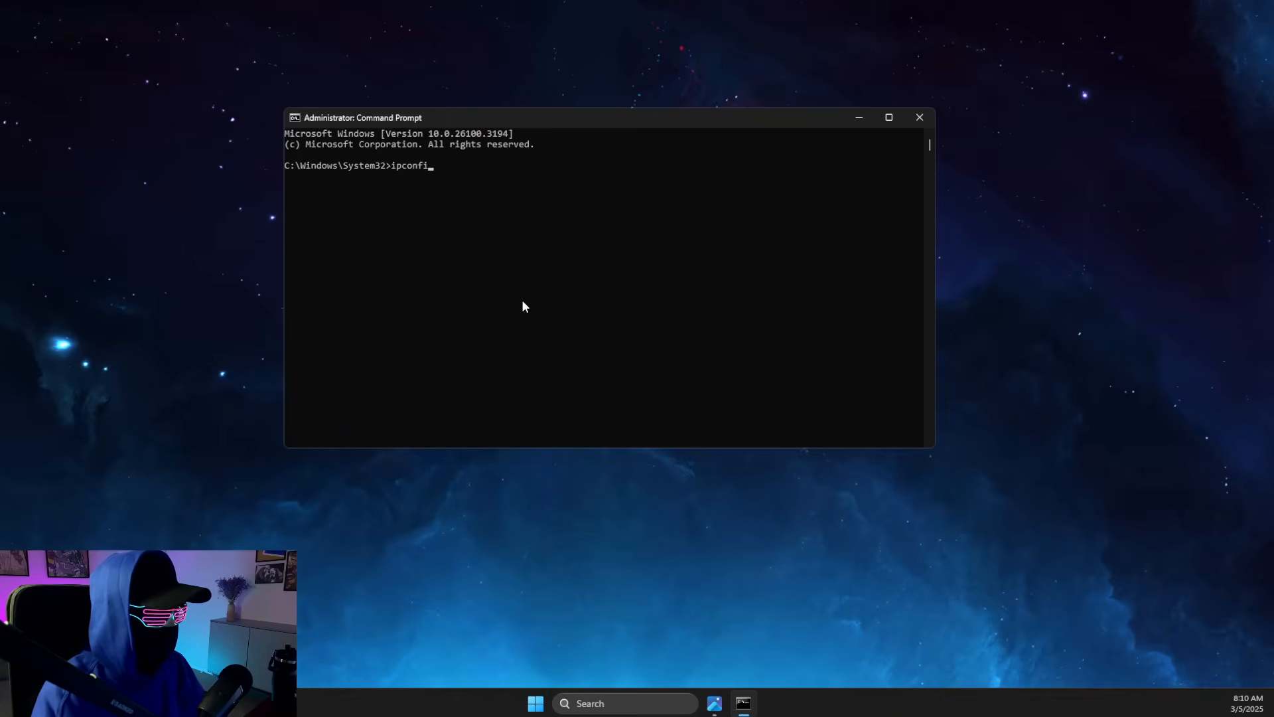
pyautogui.write('g /')
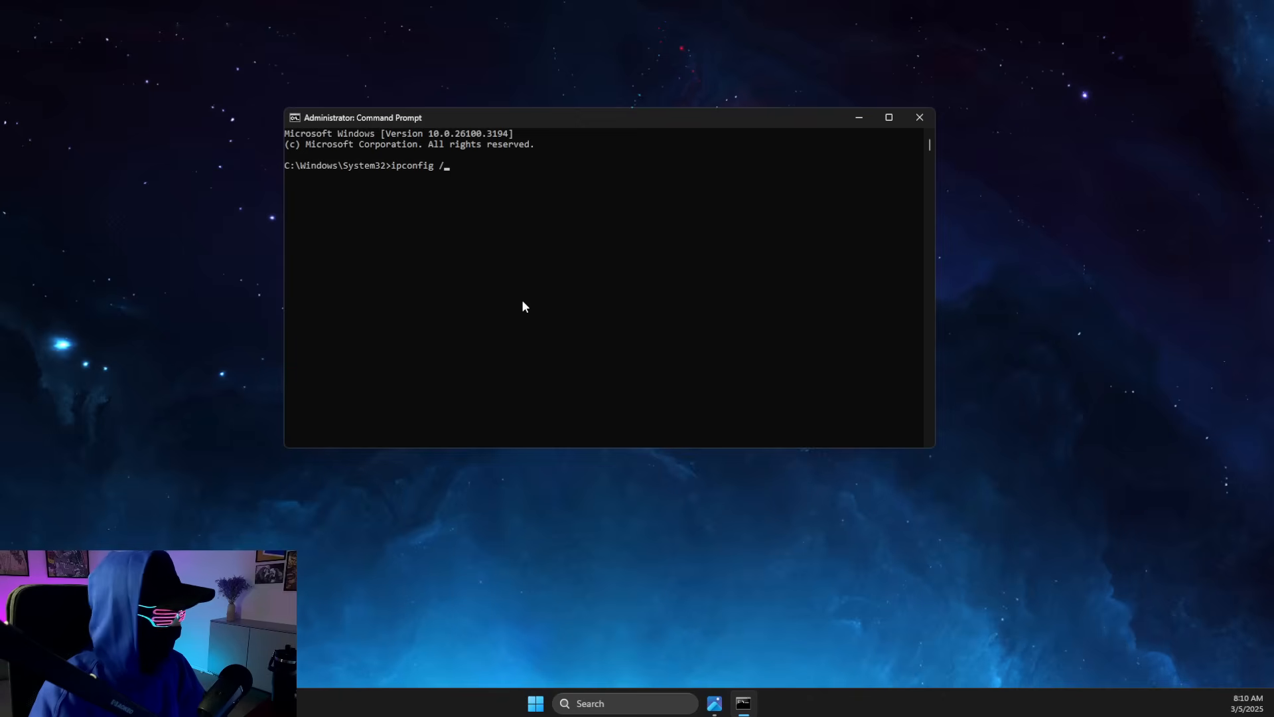
pyautogui.press('Return')
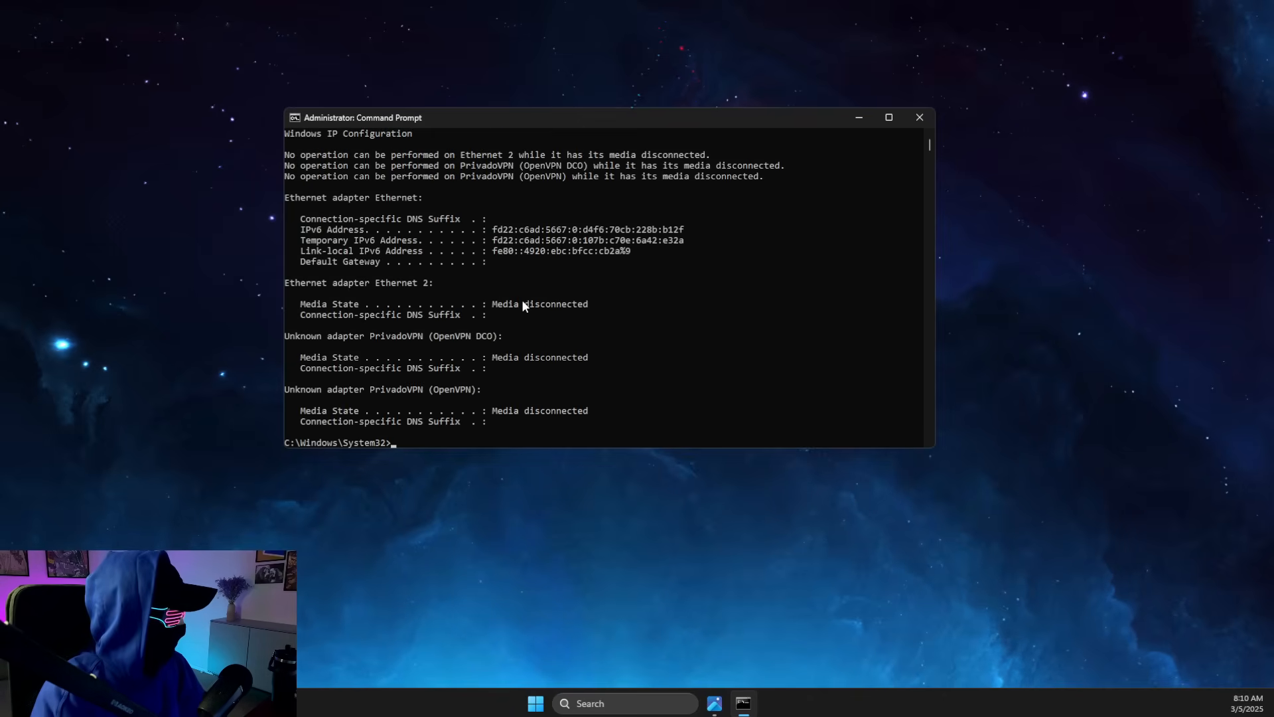
# - Run ipconfig /renew to obtain 192.168.8.103, then close Command Prompt
pyautogui.write('ipconfig')
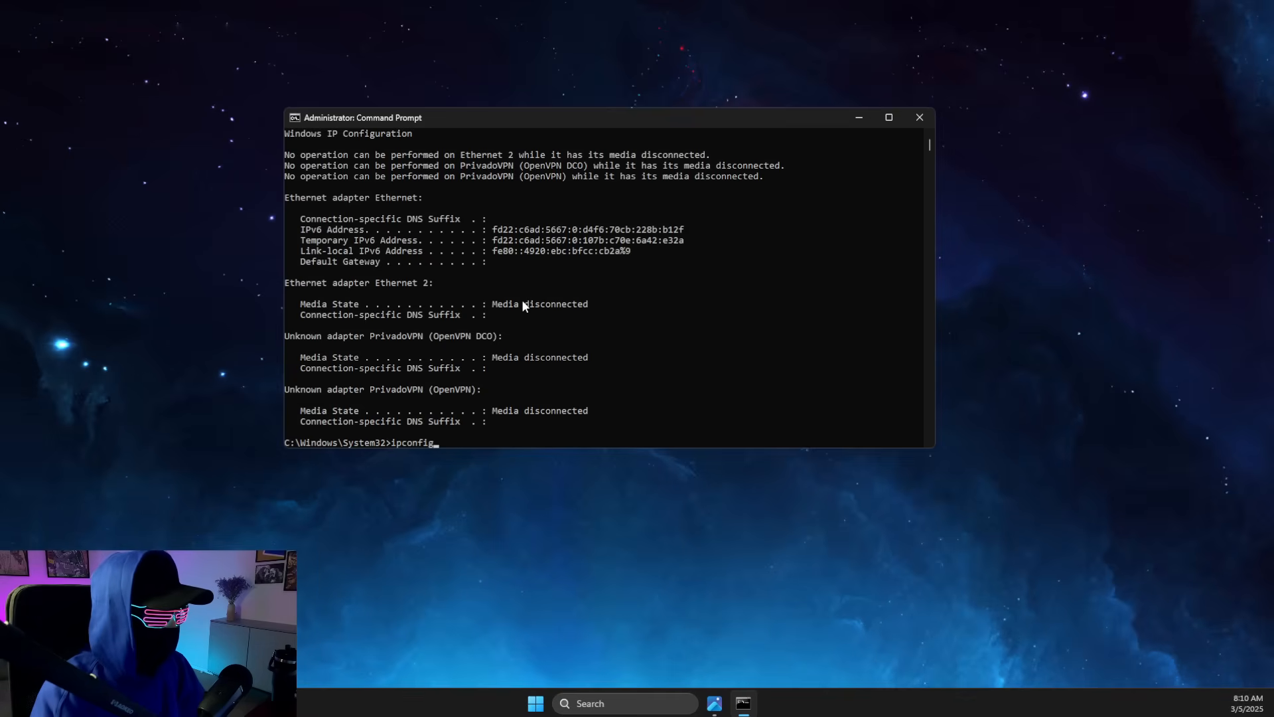
pyautogui.write('/renew')
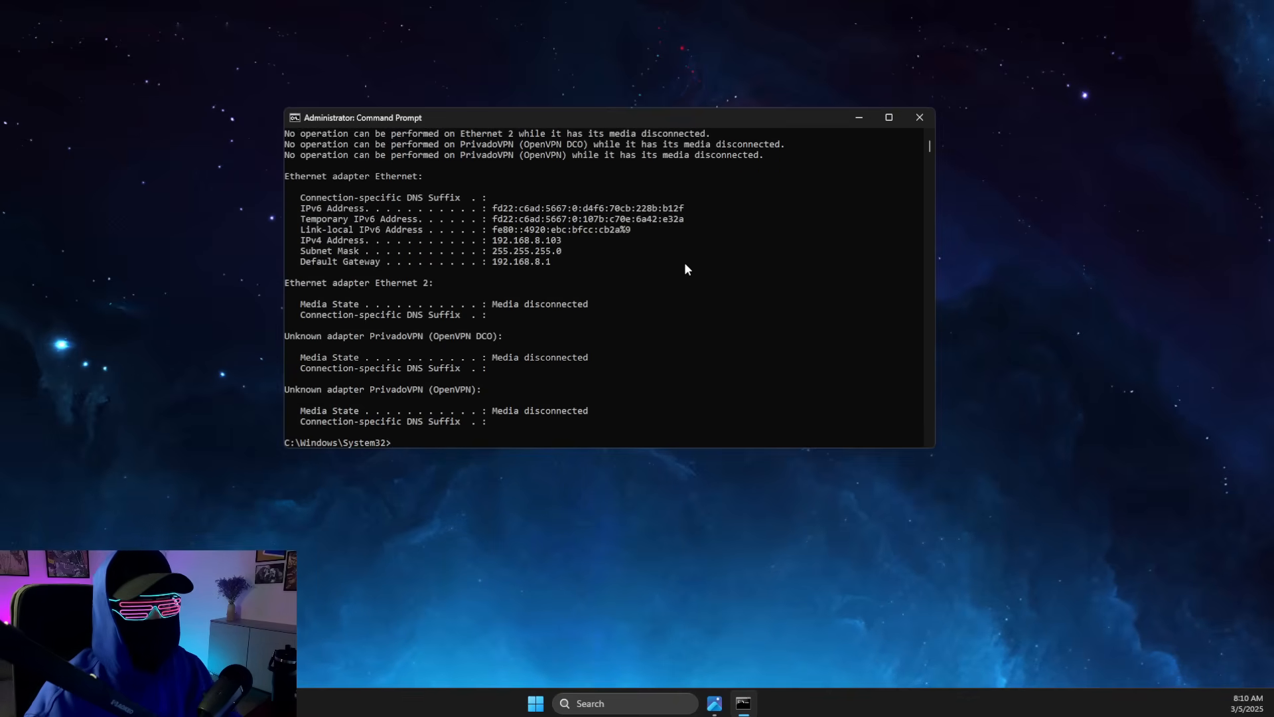
pyautogui.moveTo(919, 117)
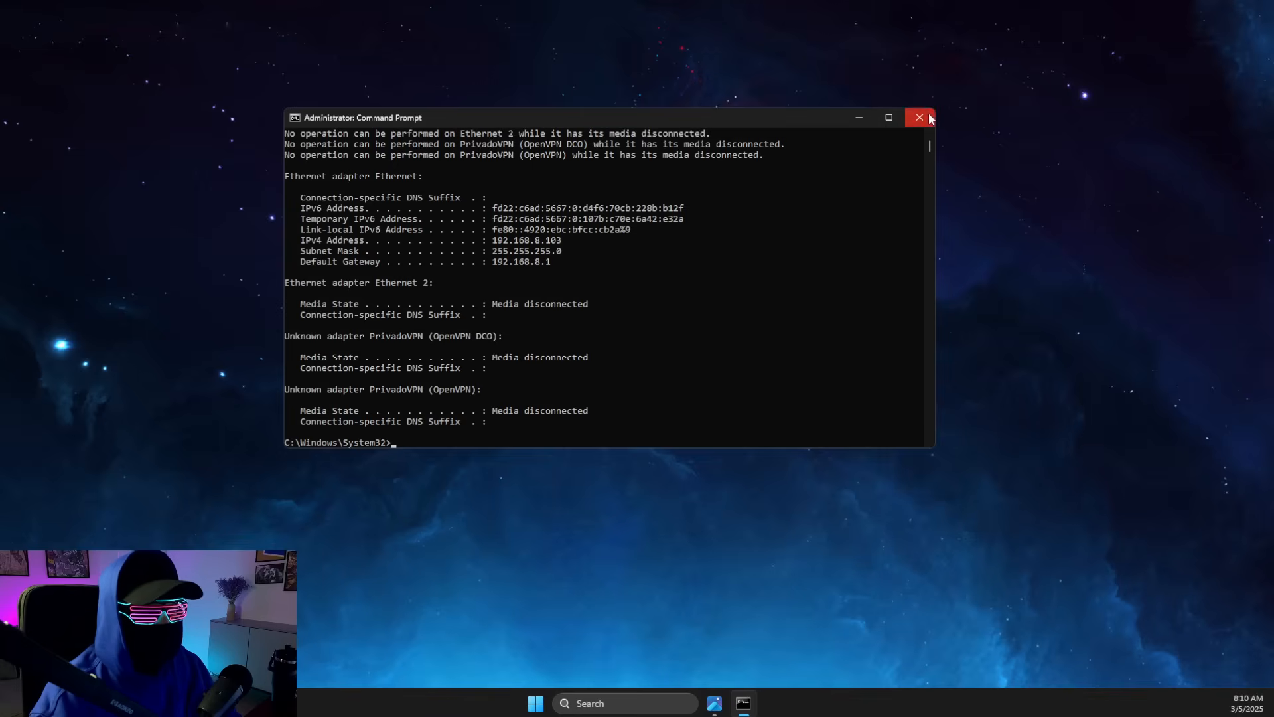
pyautogui.click(918, 117)
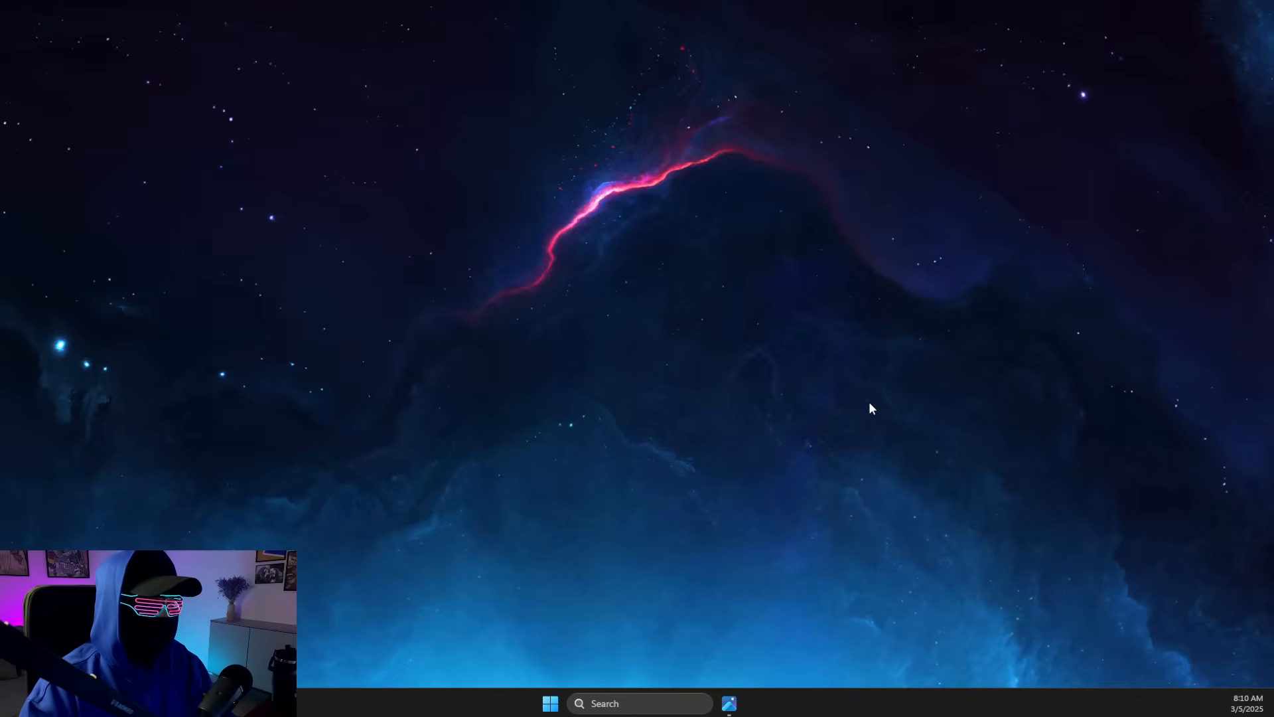
pyautogui.click(640, 703)
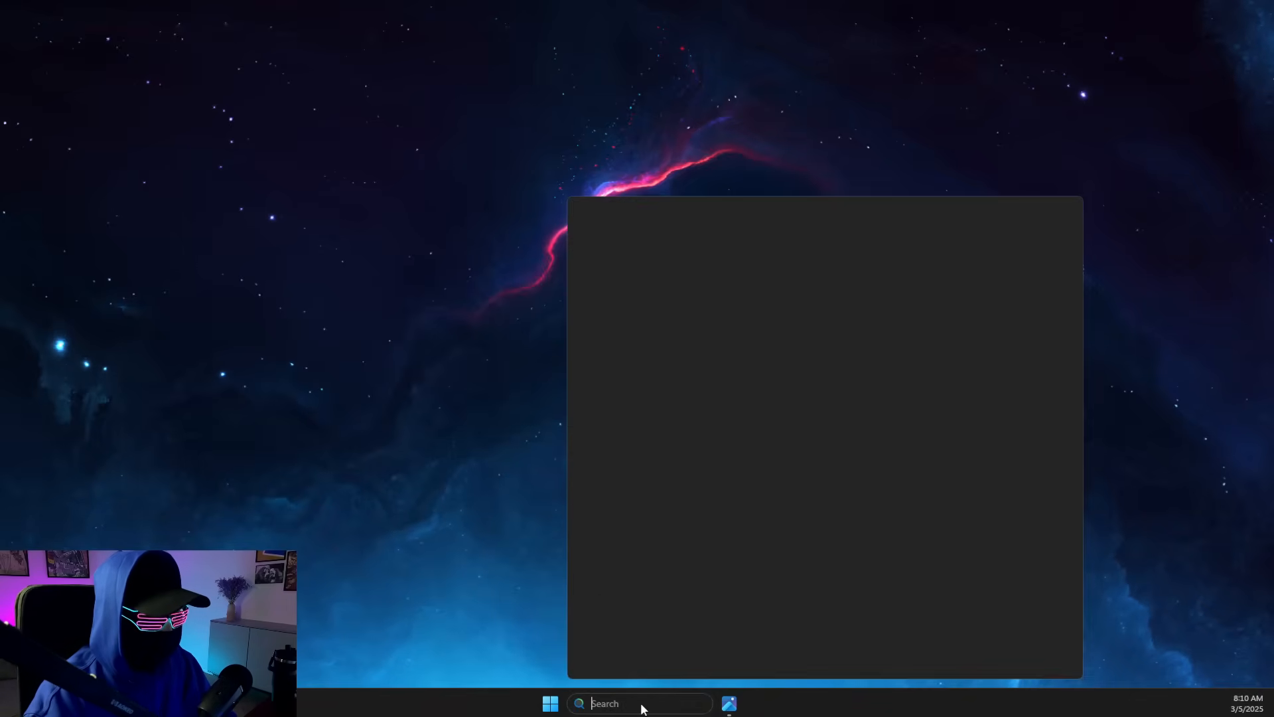
pyautogui.write('settings')
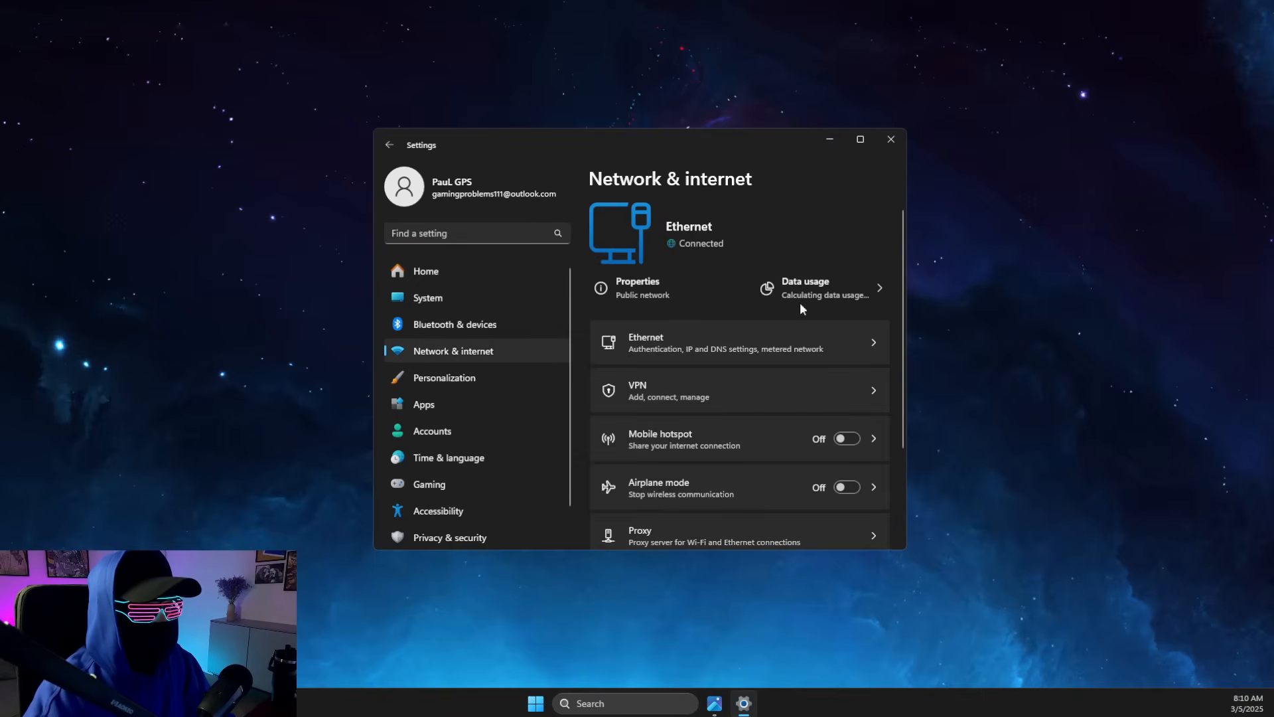
pyautogui.click(737, 390)
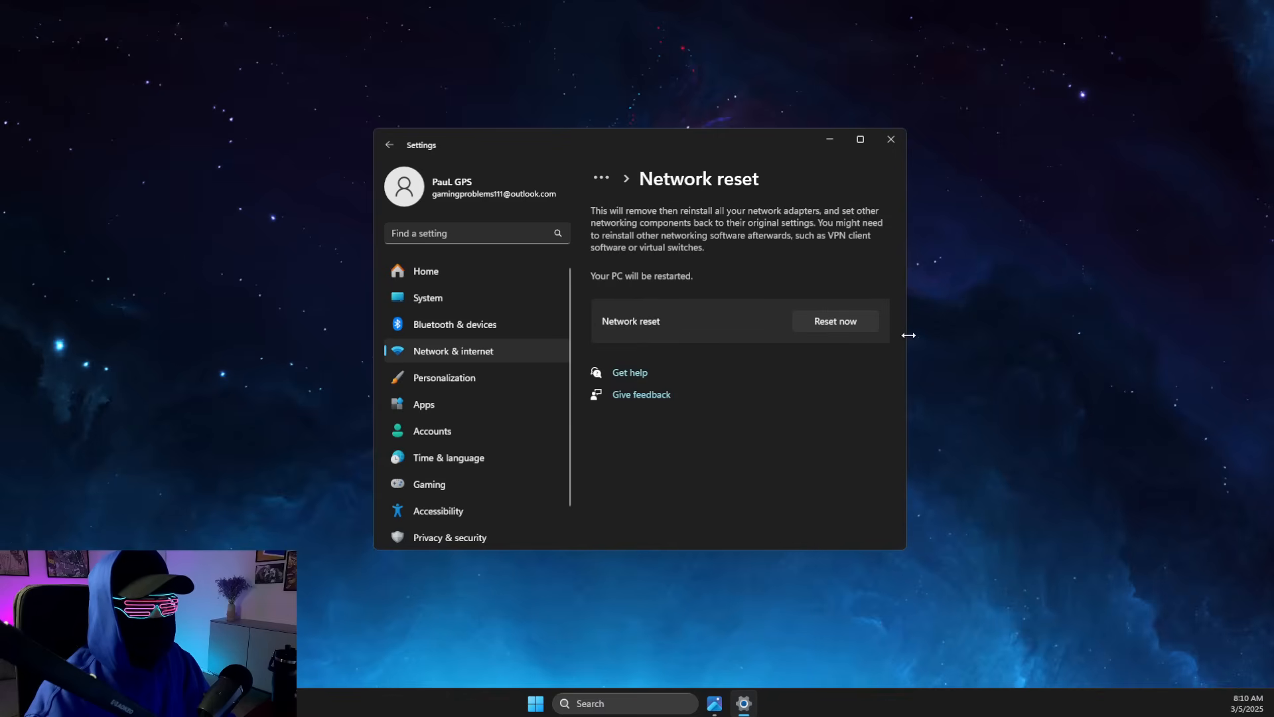
pyautogui.moveTo(862, 331)
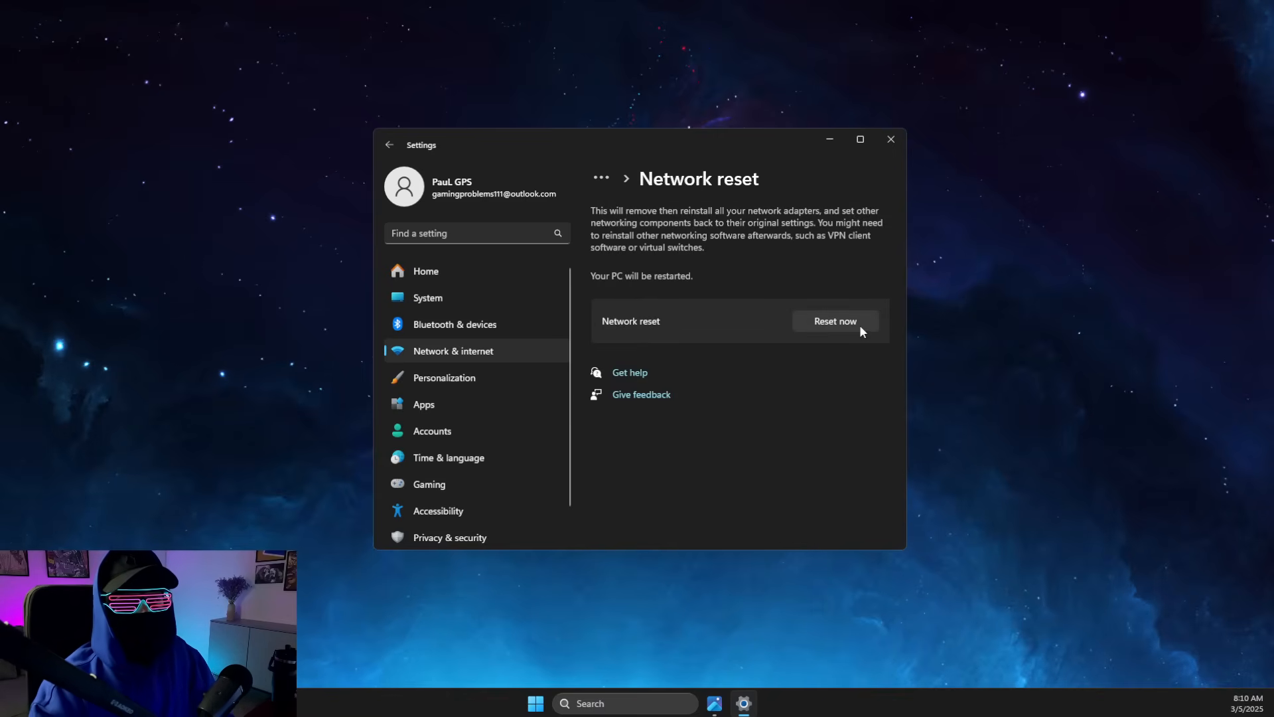
pyautogui.moveTo(890, 139)
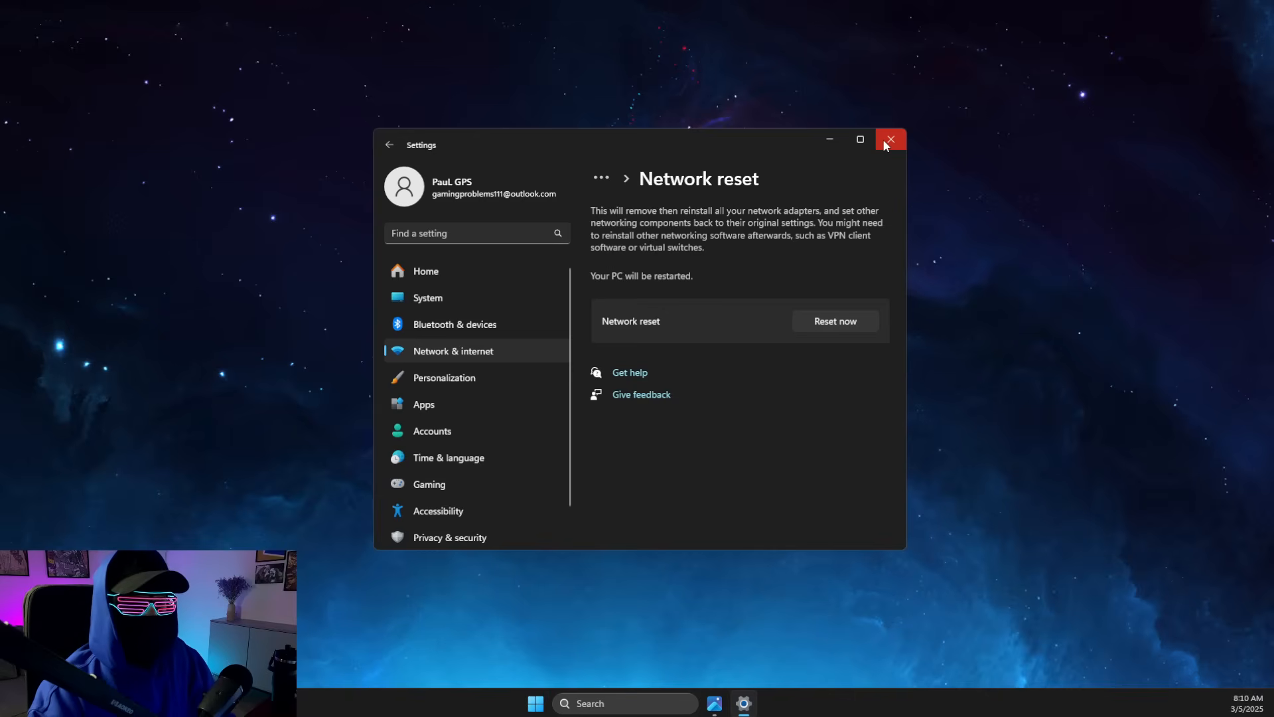
pyautogui.click(890, 140)
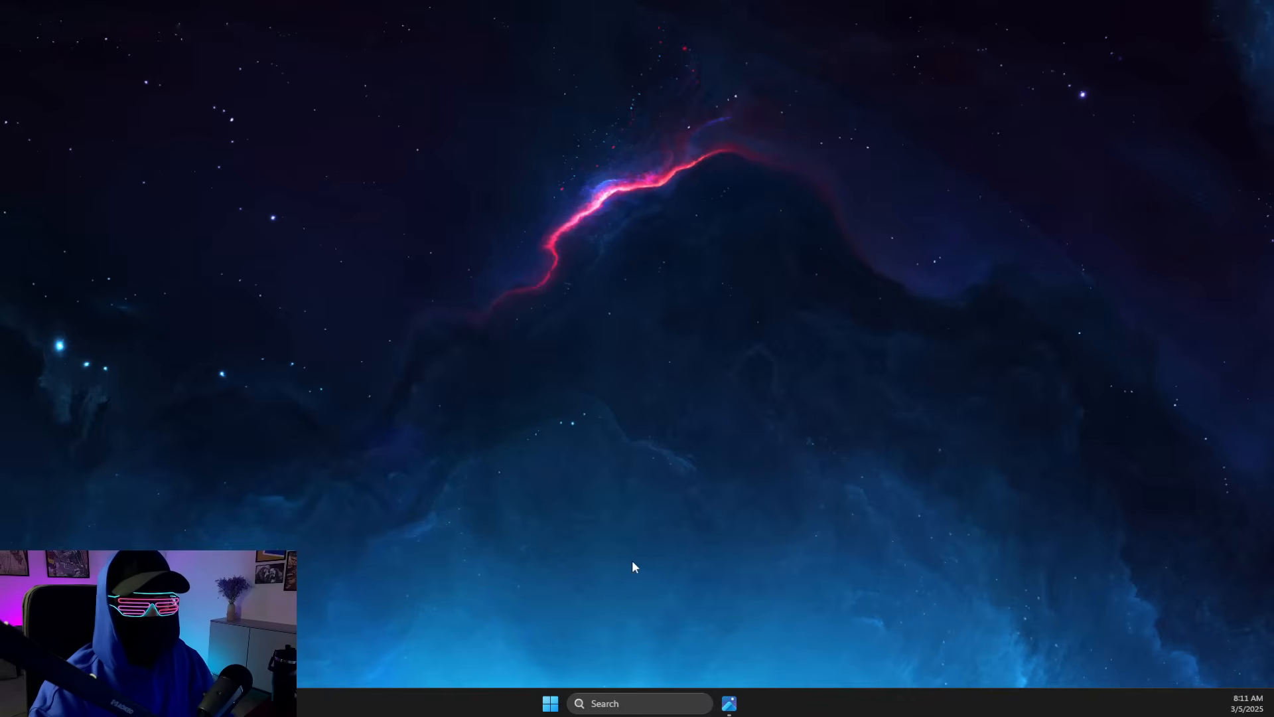
pyautogui.moveTo(545, 545)
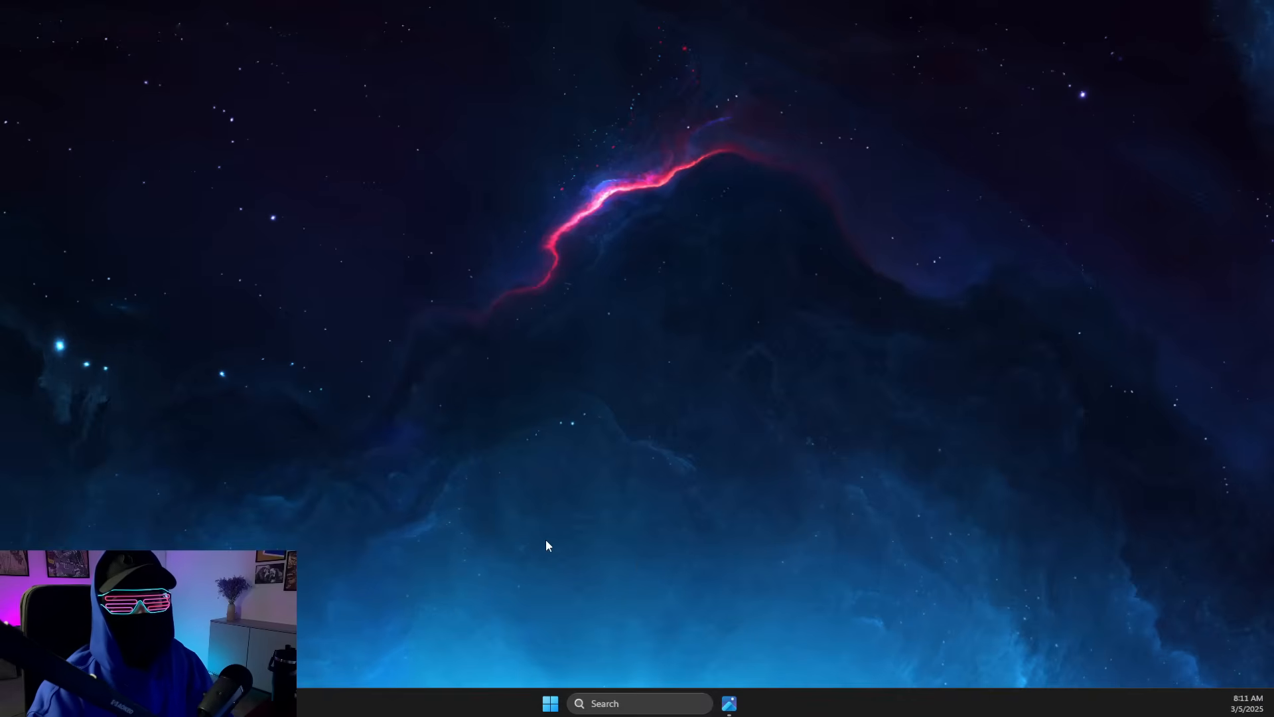